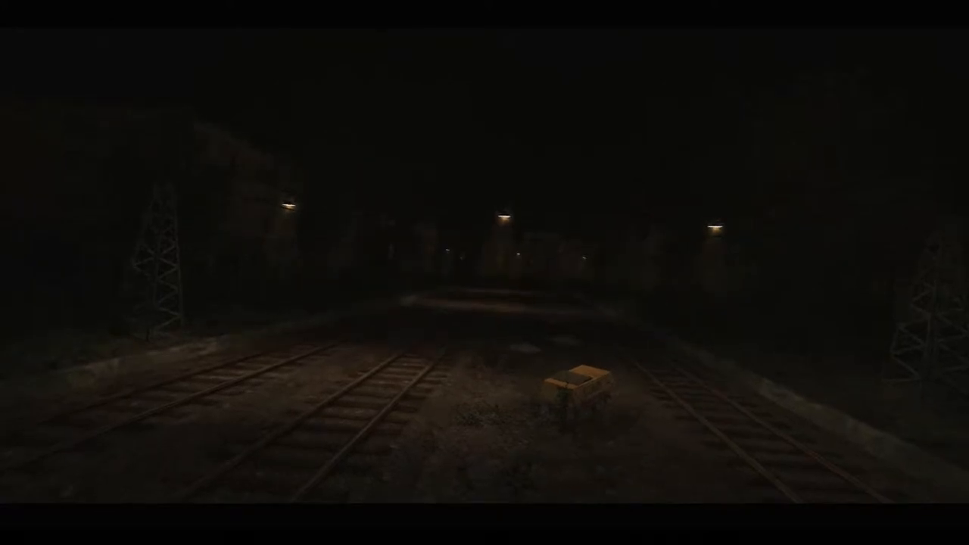
mouse_move(484, 272)
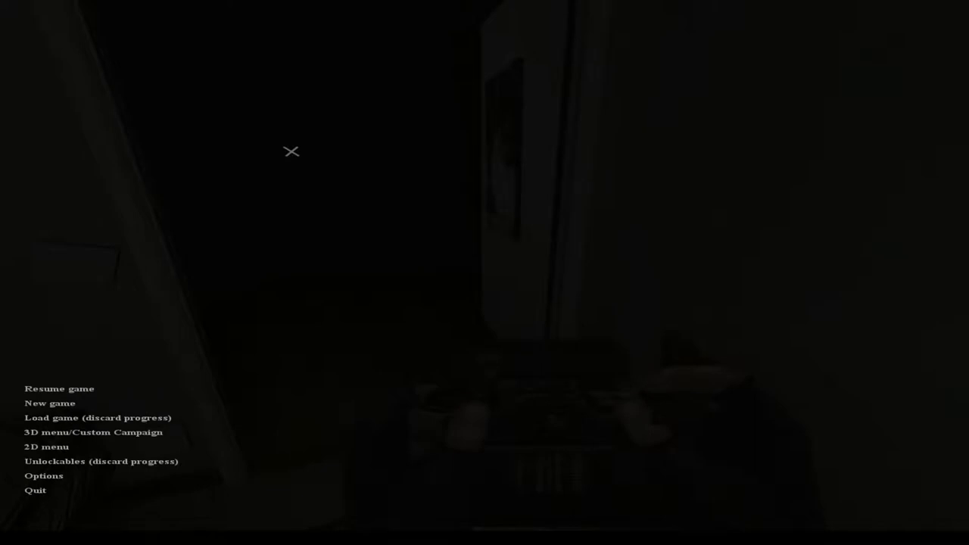
Resume the game from the pause menu and return to the dark alley
click(42, 475)
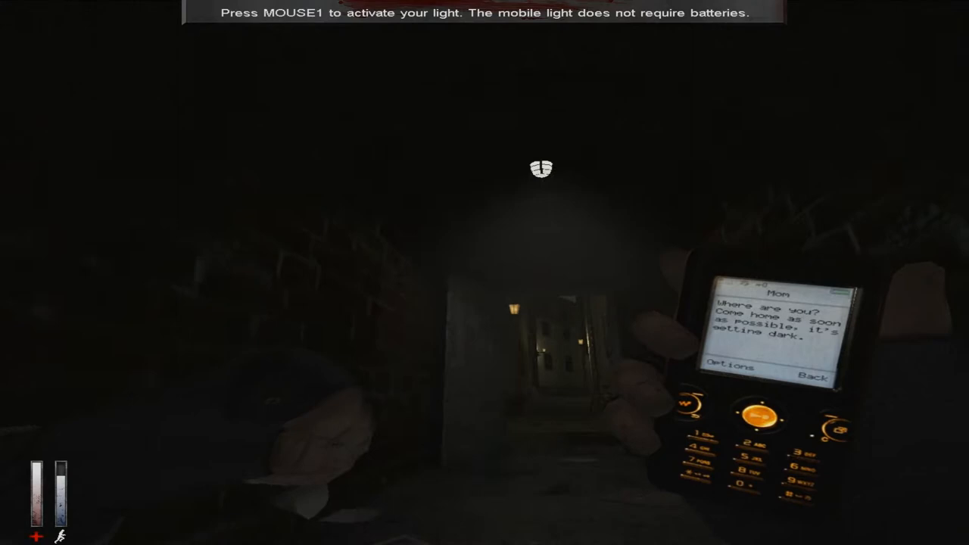
Switch on the phone's light to see the way through the tunnel
click(484, 272)
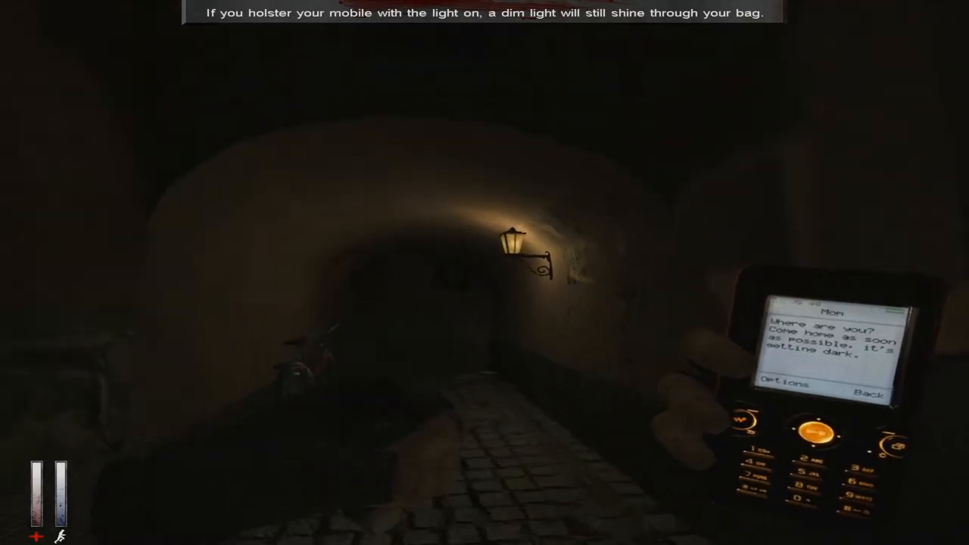
mouse_move(484, 272)
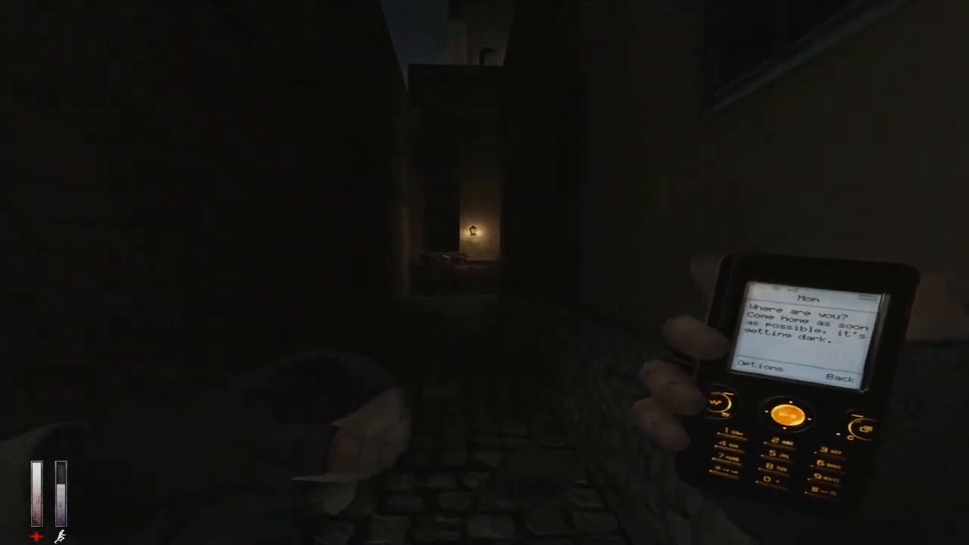
mouse_move(485, 272)
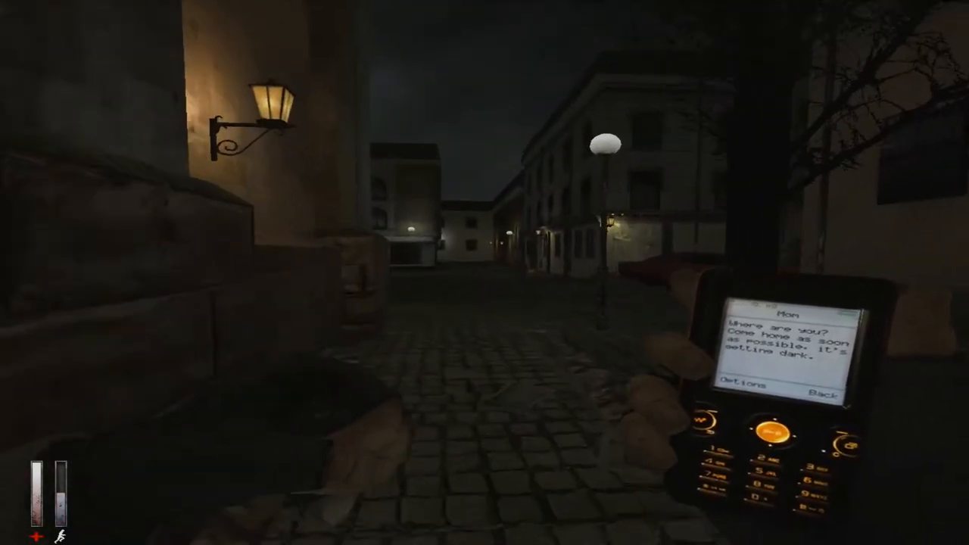
mouse_move(484, 272)
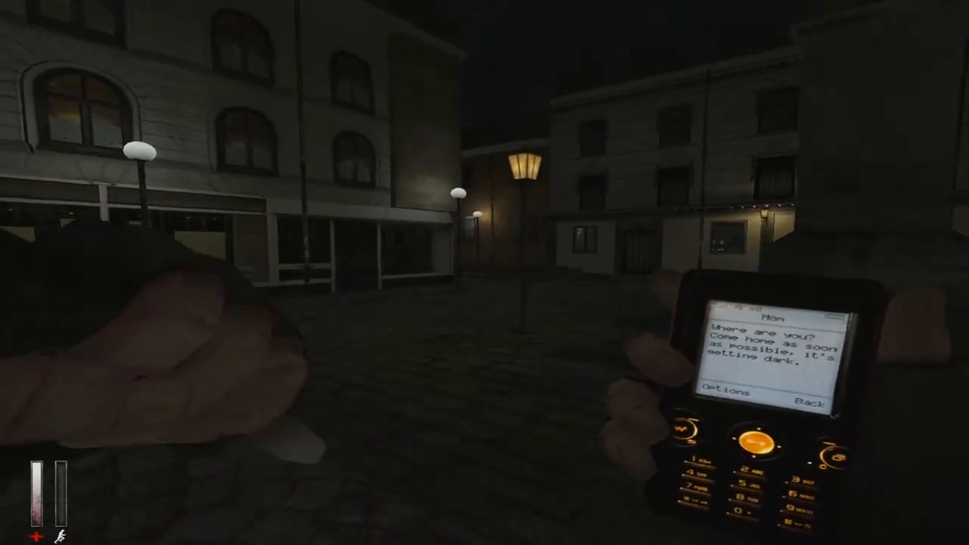
mouse_move(484, 273)
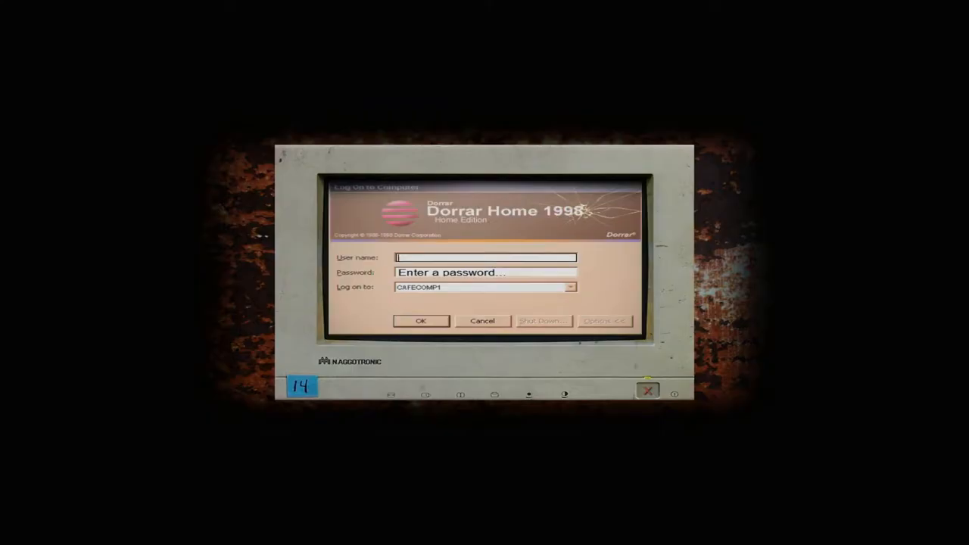
text(dori)
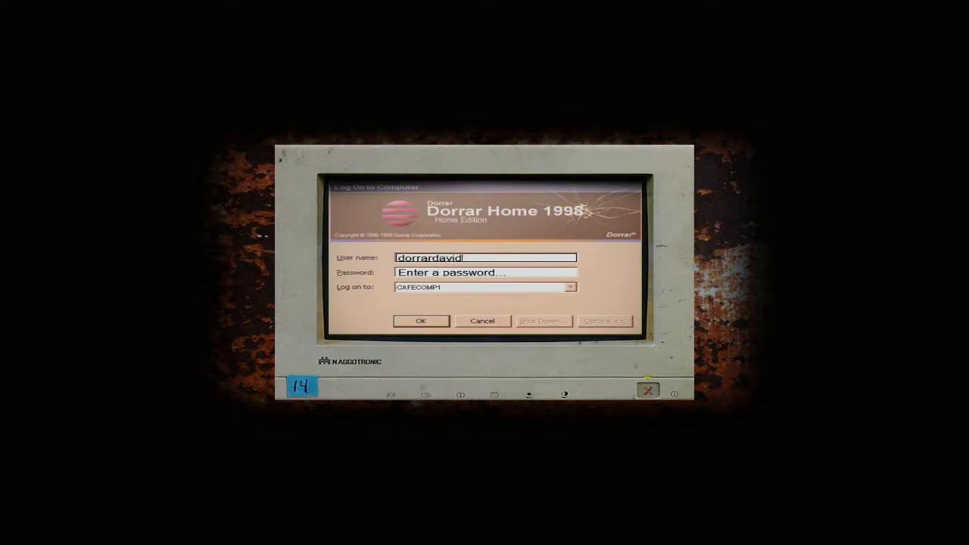
text(marri)
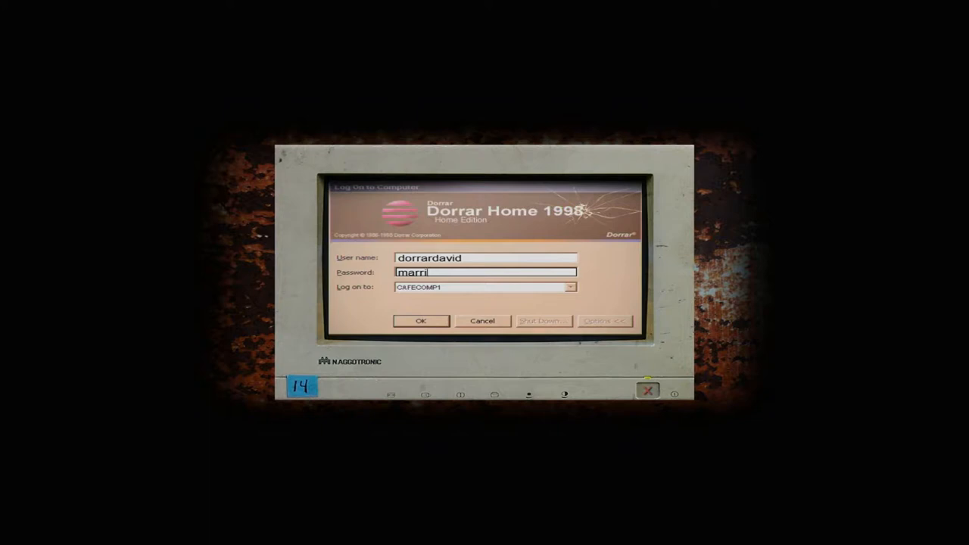
text(agein)
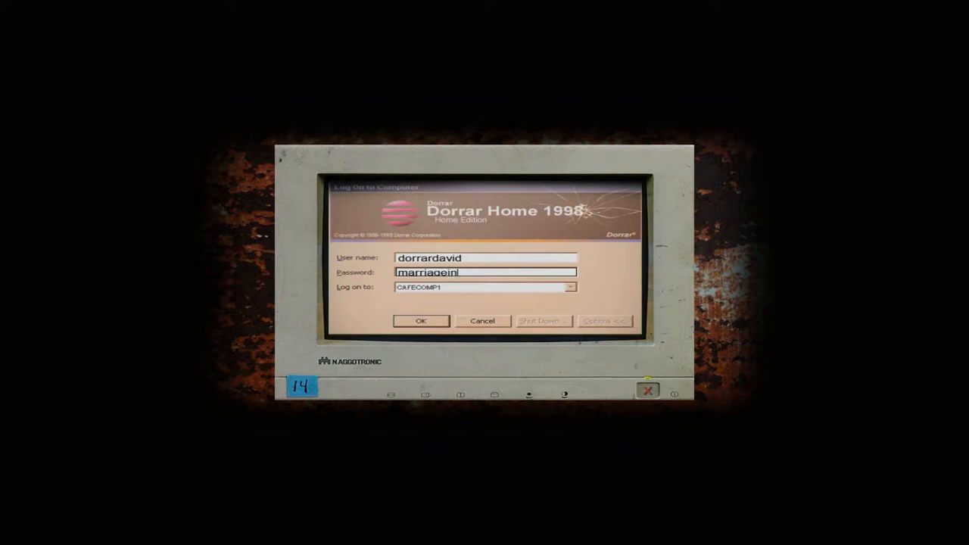
text(april)
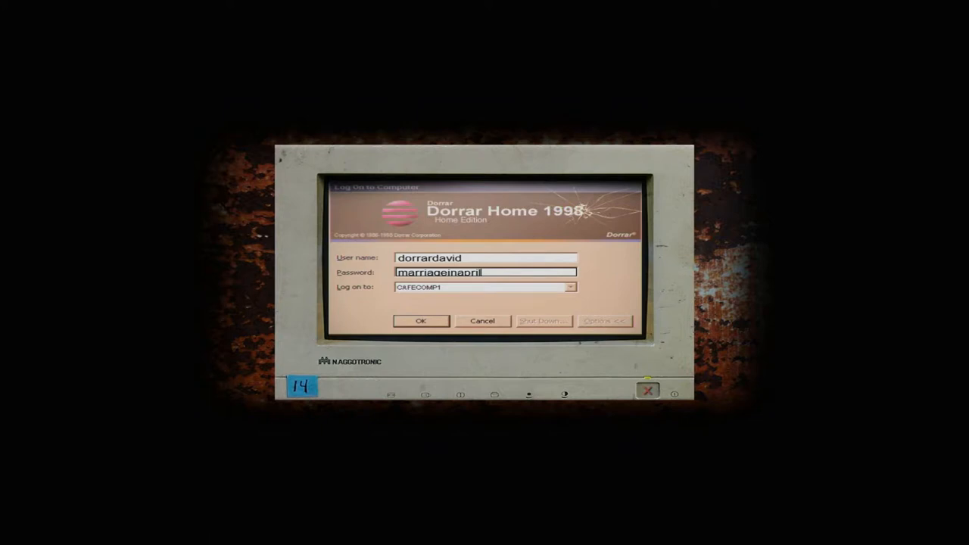
click(421, 321)
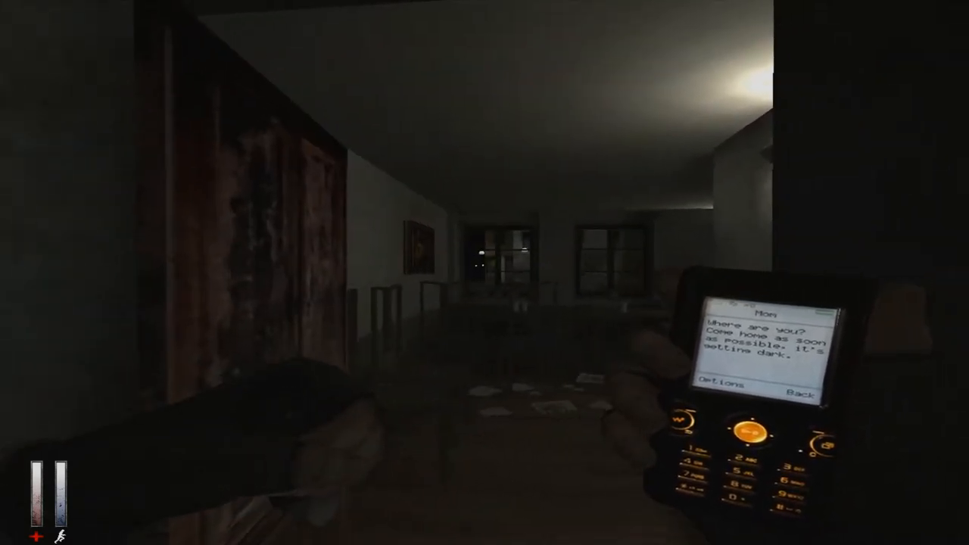
mouse_move(485, 272)
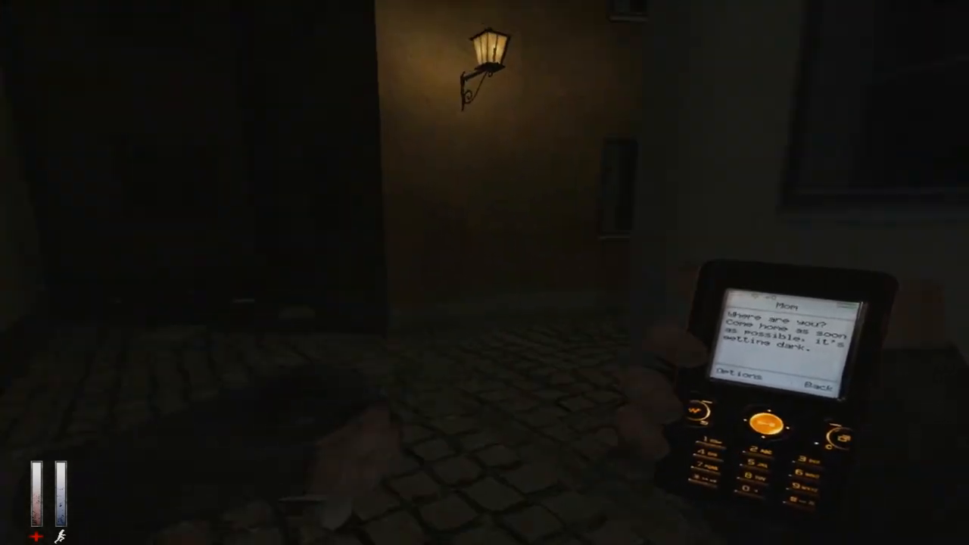
mouse_move(484, 272)
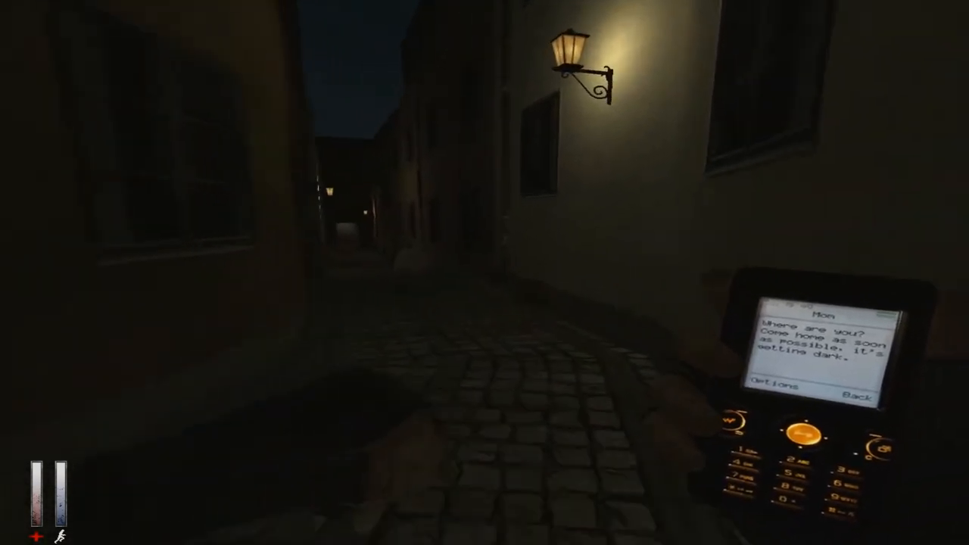
mouse_move(484, 272)
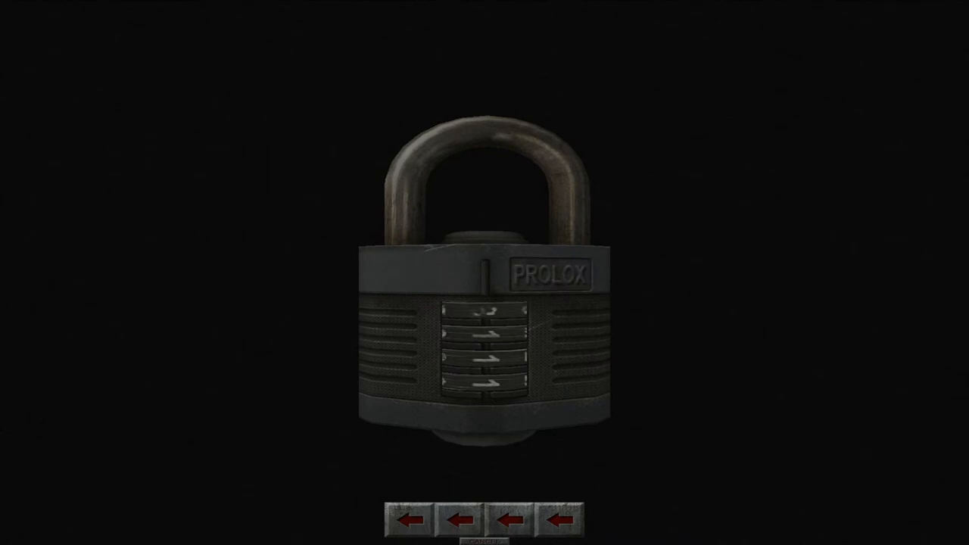
Turn the padlock's combination wheel with the arrow button to work the lock open
click(410, 521)
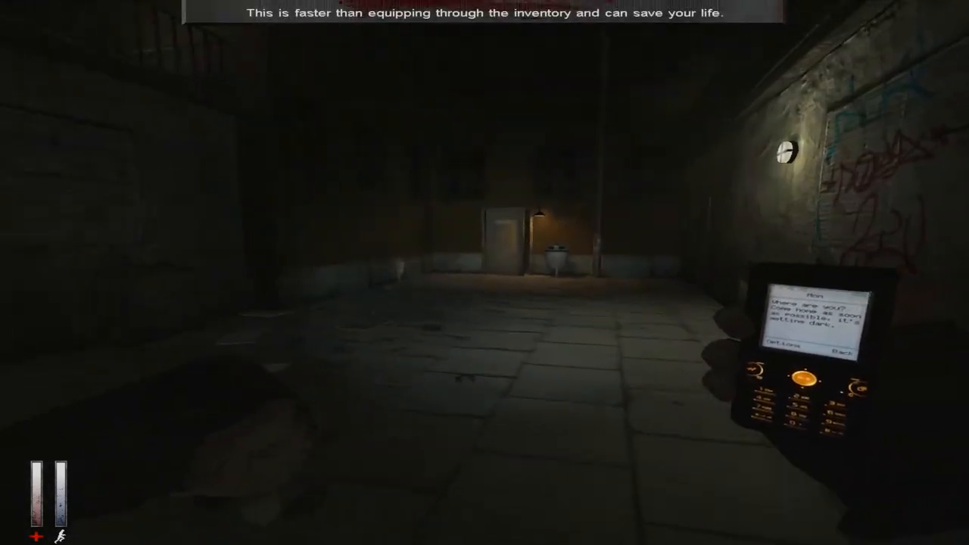
mouse_move(485, 273)
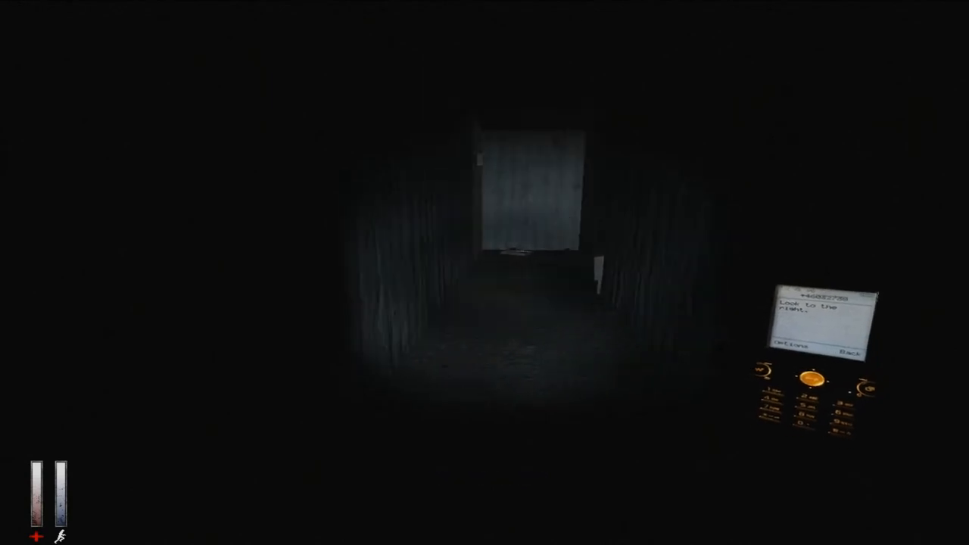
mouse_move(484, 272)
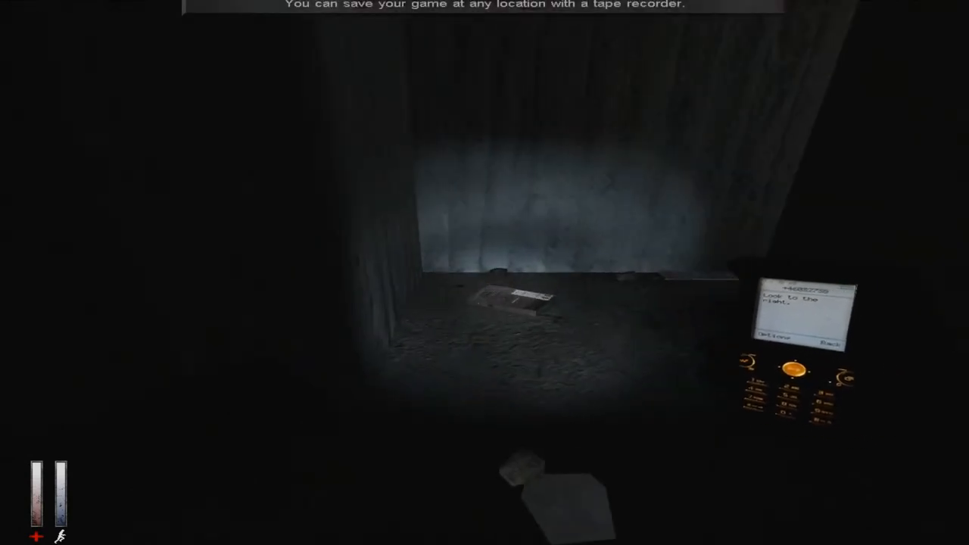
mouse_move(484, 303)
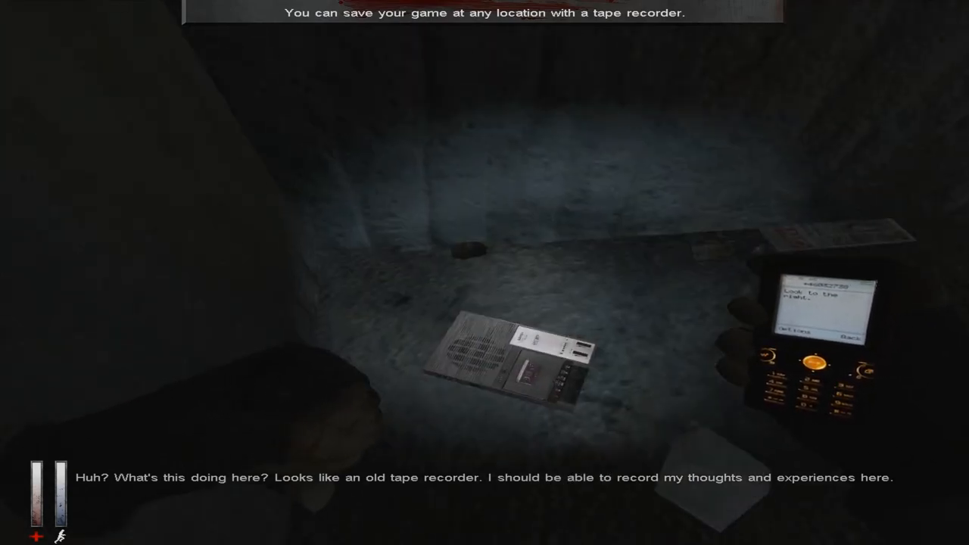
Use the old tape recorder on the floor to bring up the Saved Games list
click(502, 367)
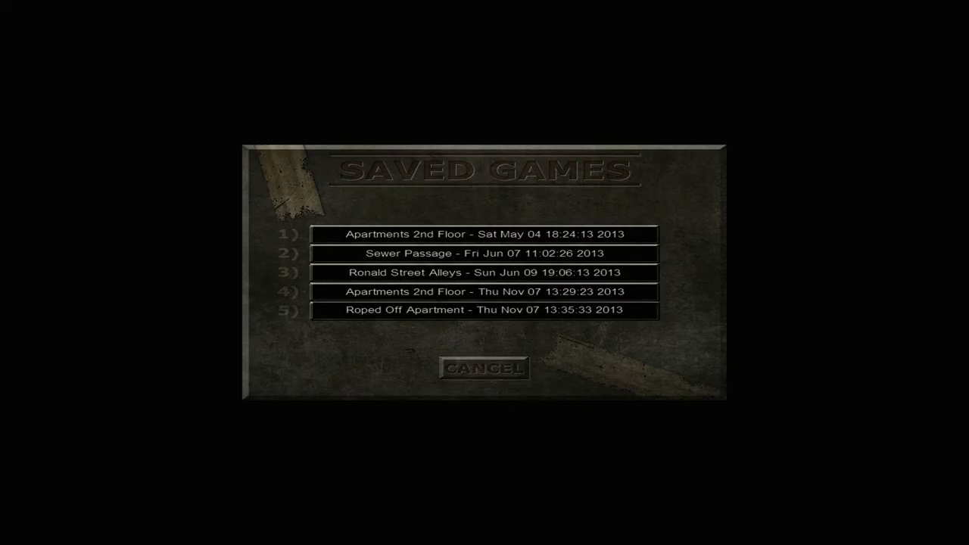